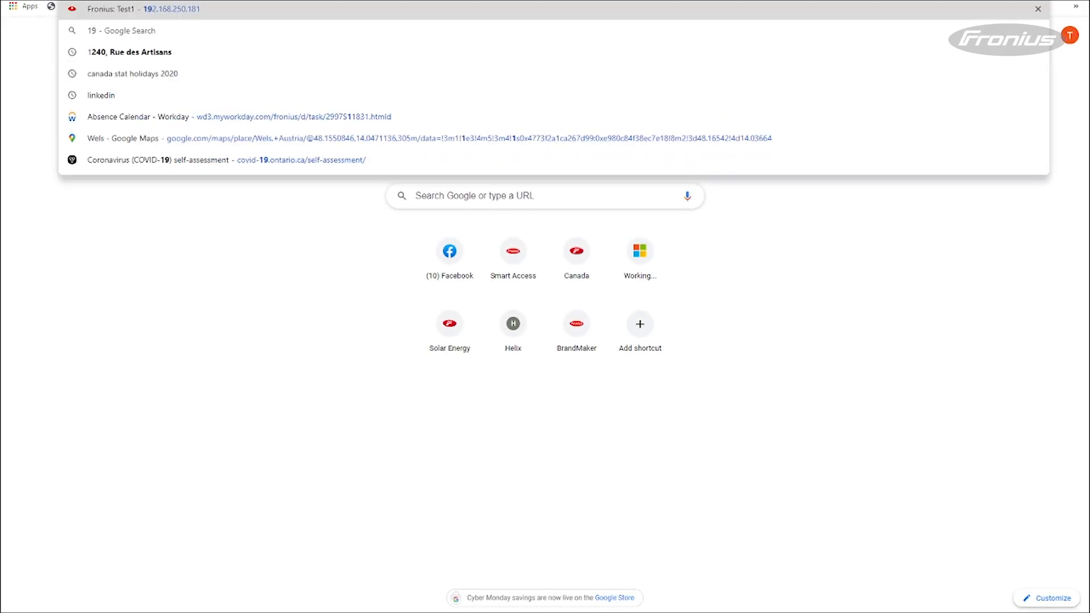
Load the Datamanager at 192.168.250.181 and go to its Firmware update page
type("192.168.2")
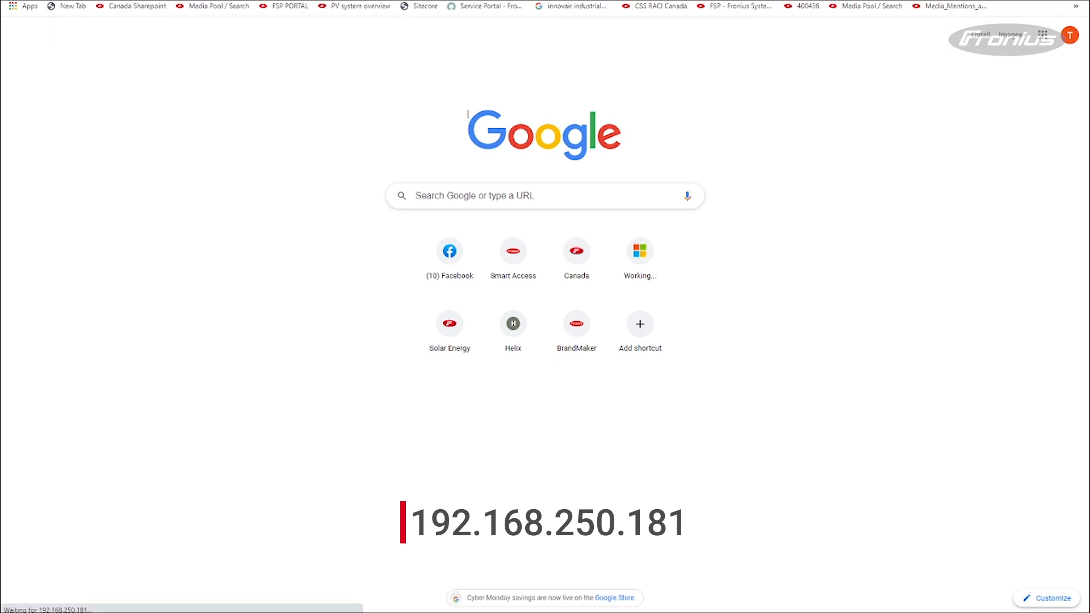
key("Enter")
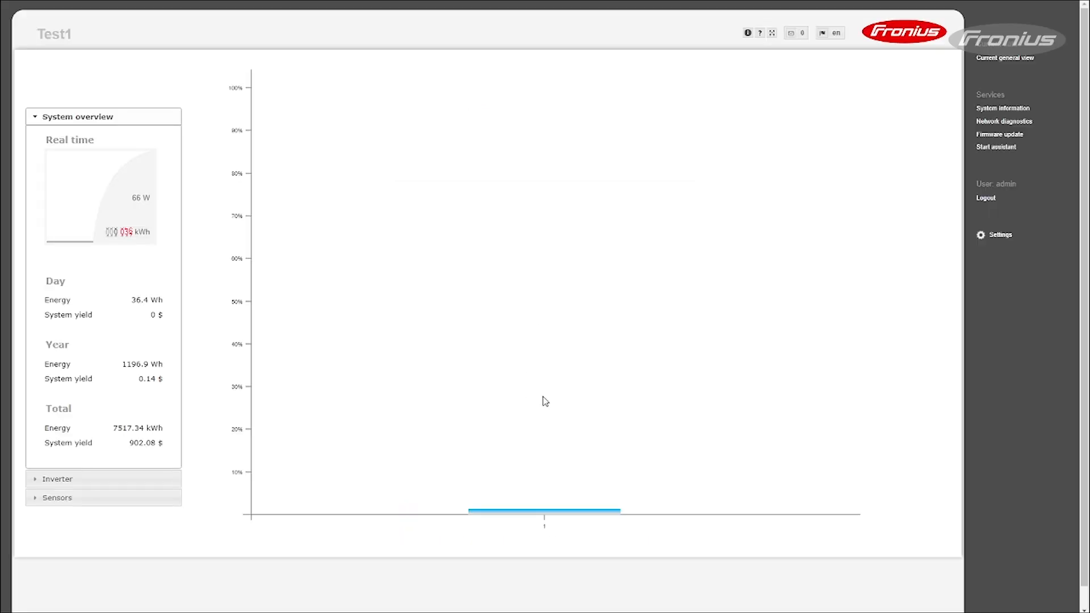
mouse_move(1001, 138)
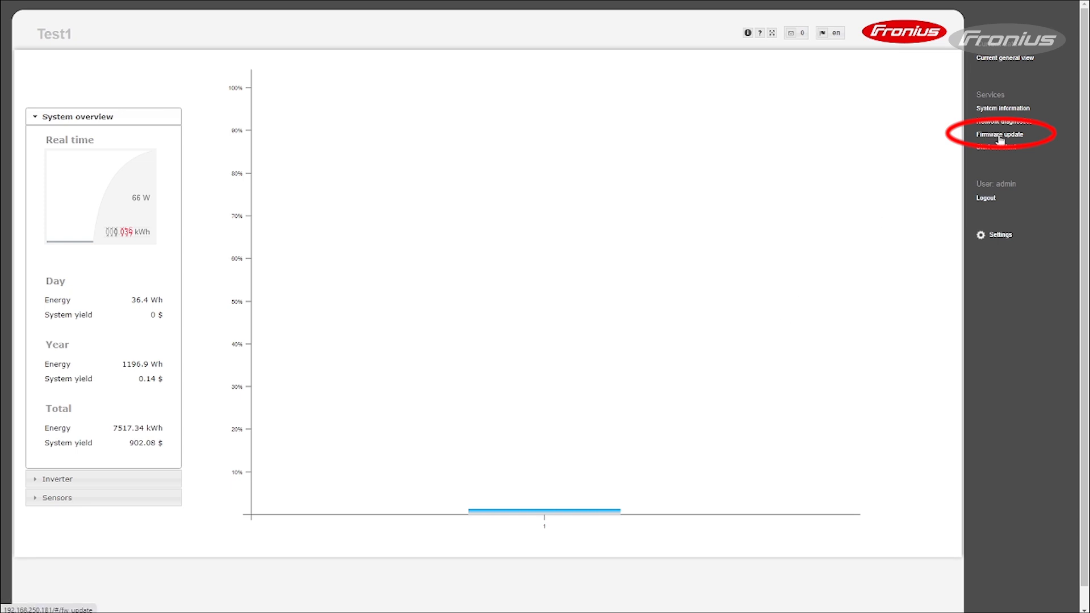
left_click(1000, 134)
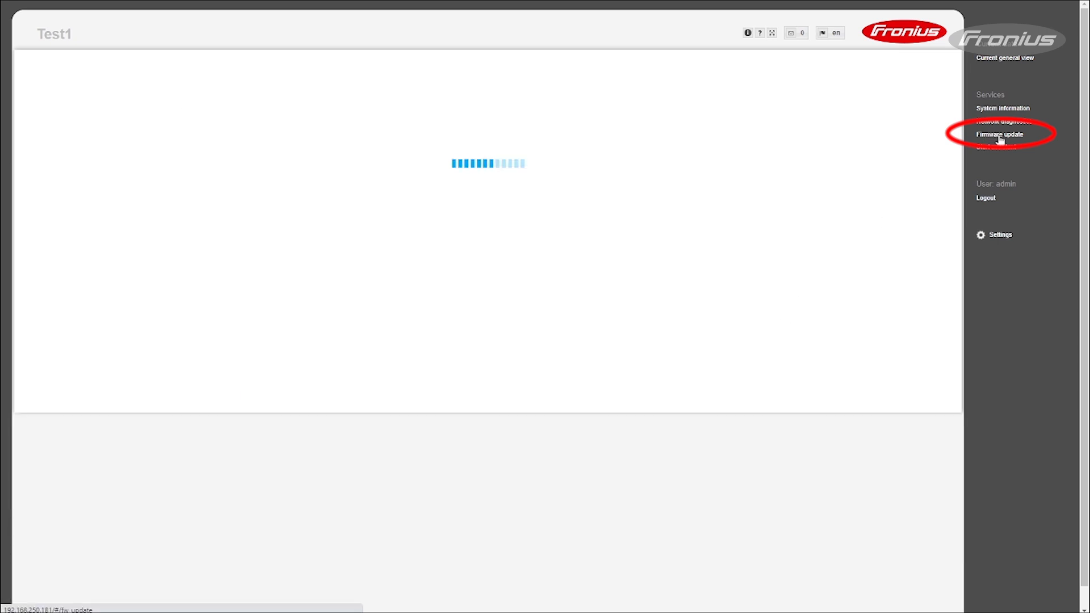
Choose Update via Web as the firmware update method
left_click(998, 134)
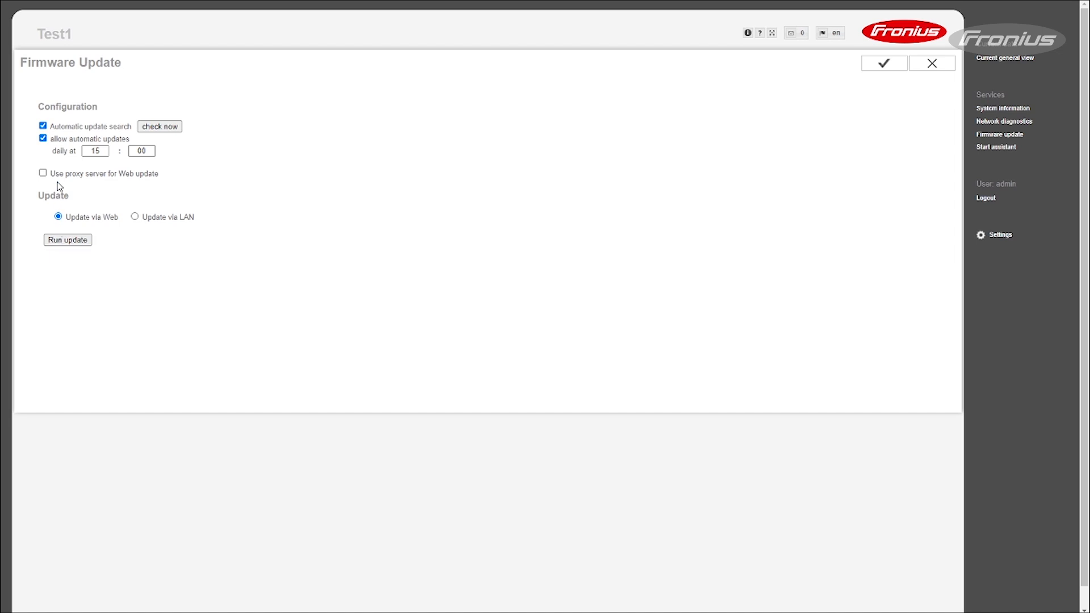
left_click(56, 217)
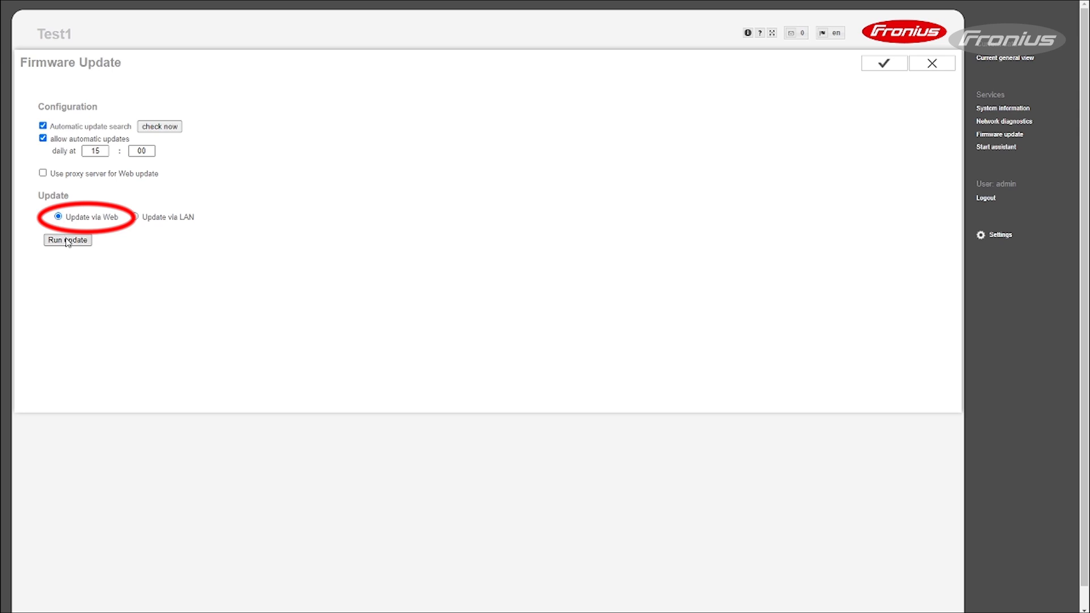
Run the web firmware update, confirm with Yes, then open Solar.web SETTINGS
left_click(67, 240)
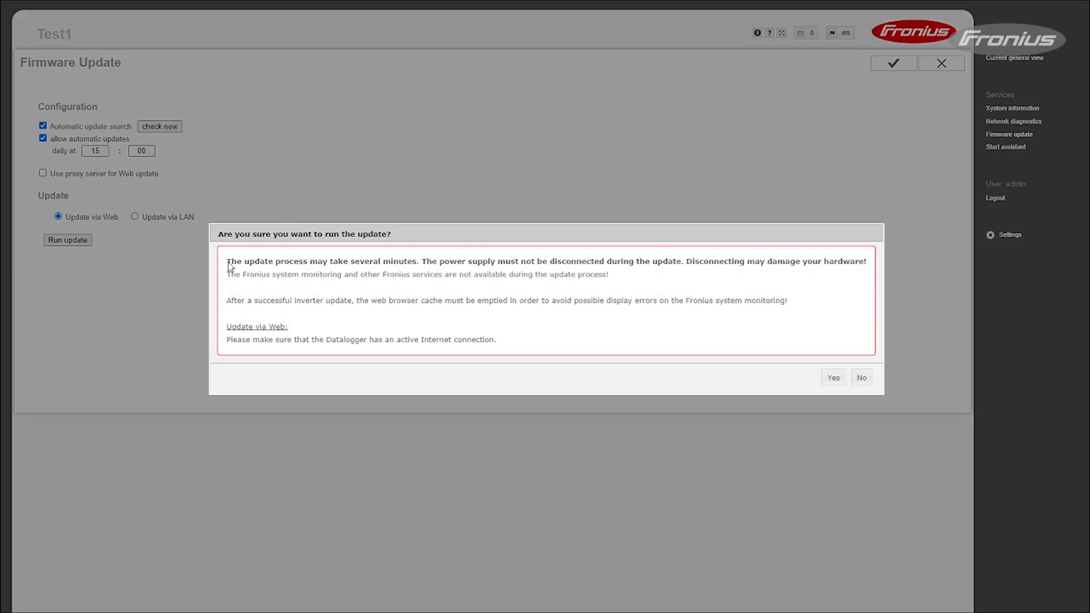
mouse_move(785, 322)
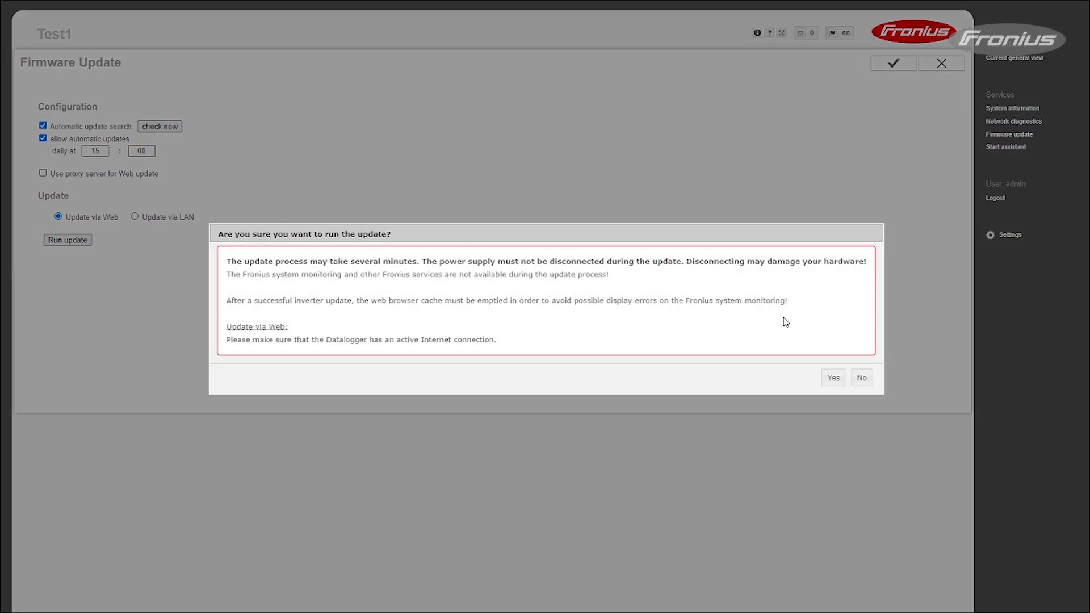
mouse_move(787, 330)
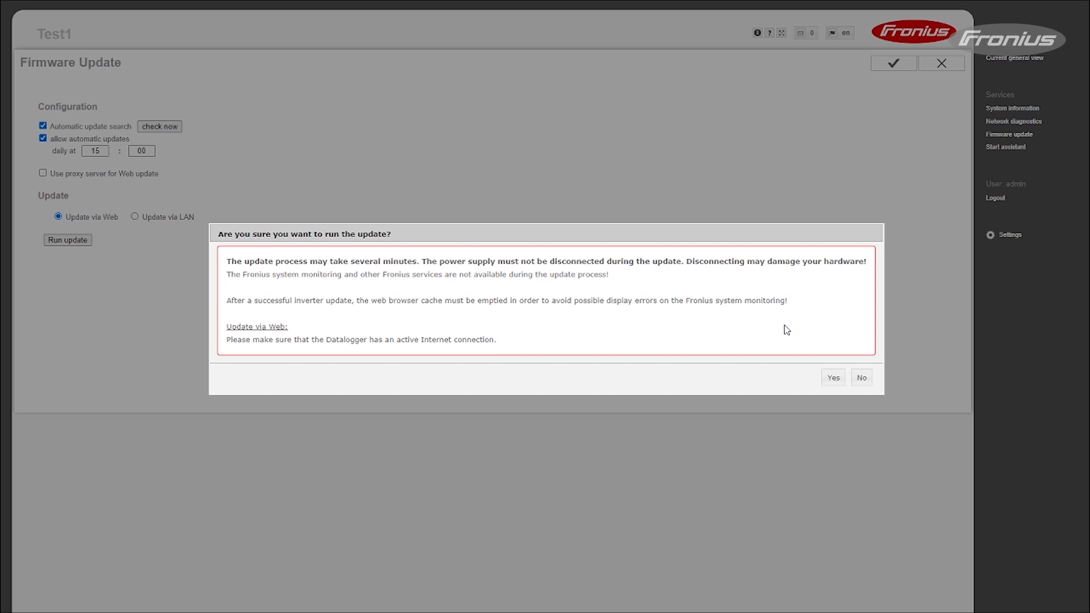
left_click(833, 377)
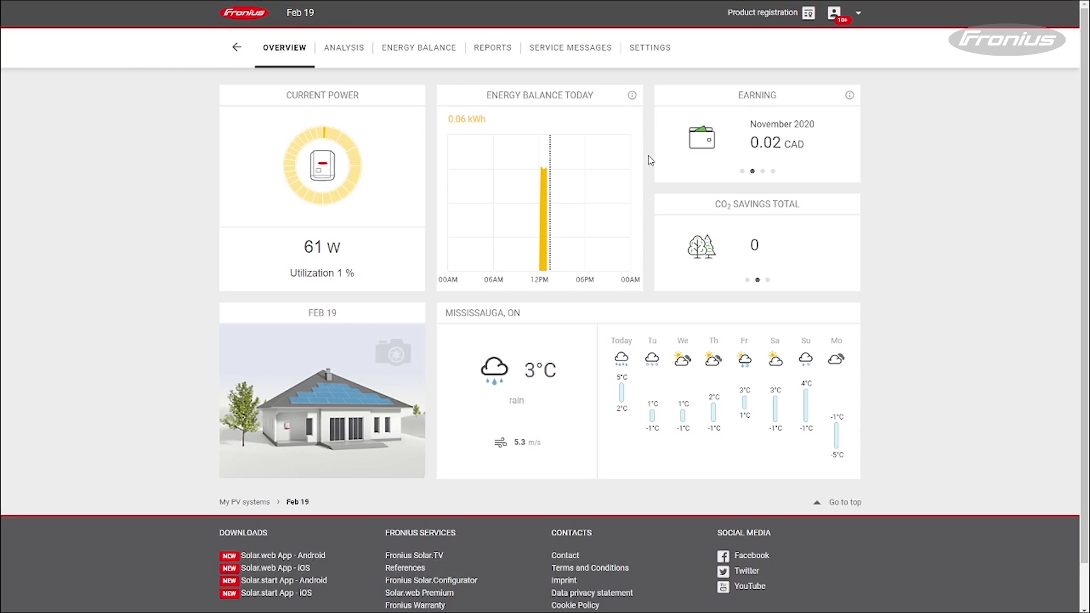
left_click(650, 47)
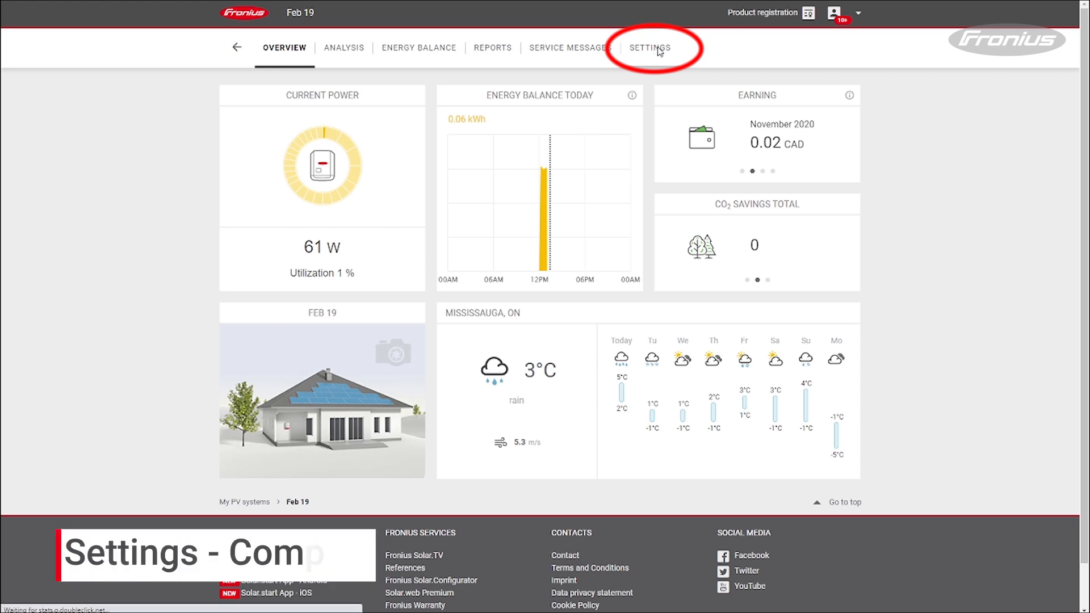